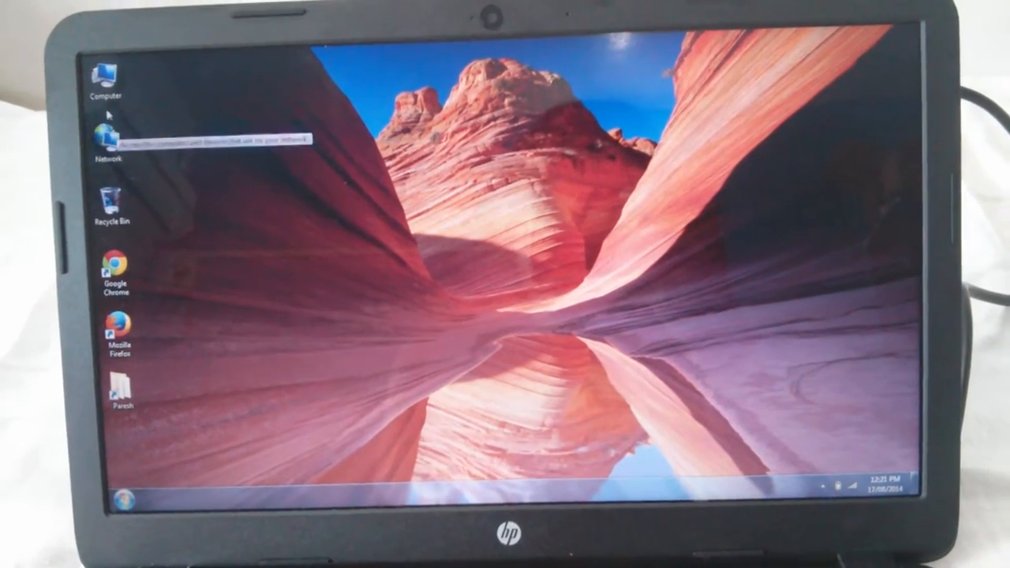
Step: View the computer's system information from the Computer shortcut's Properties
{"action": "right_click", "coordinate": [107, 76]}
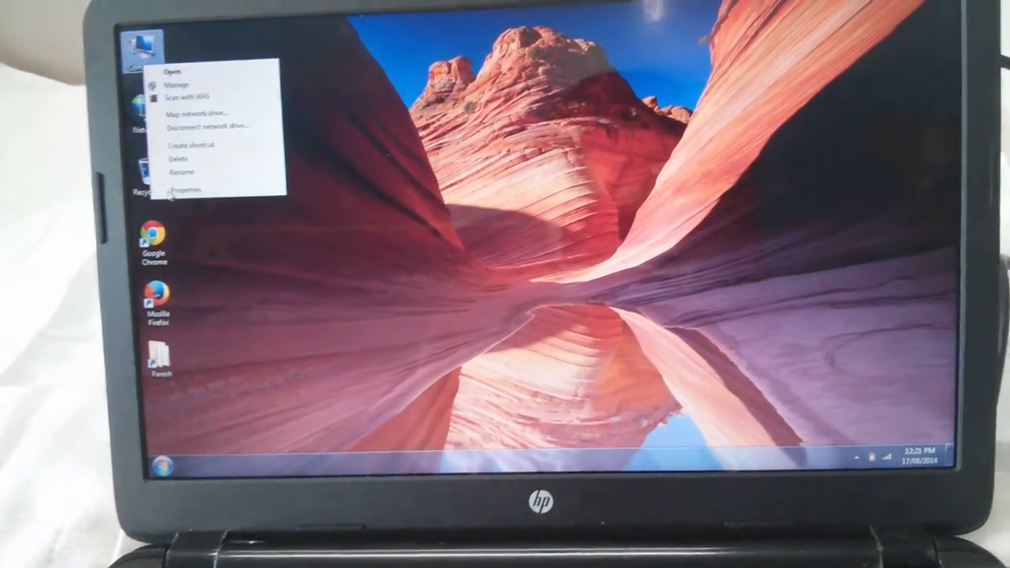
{"action": "left_click", "coordinate": [186, 189]}
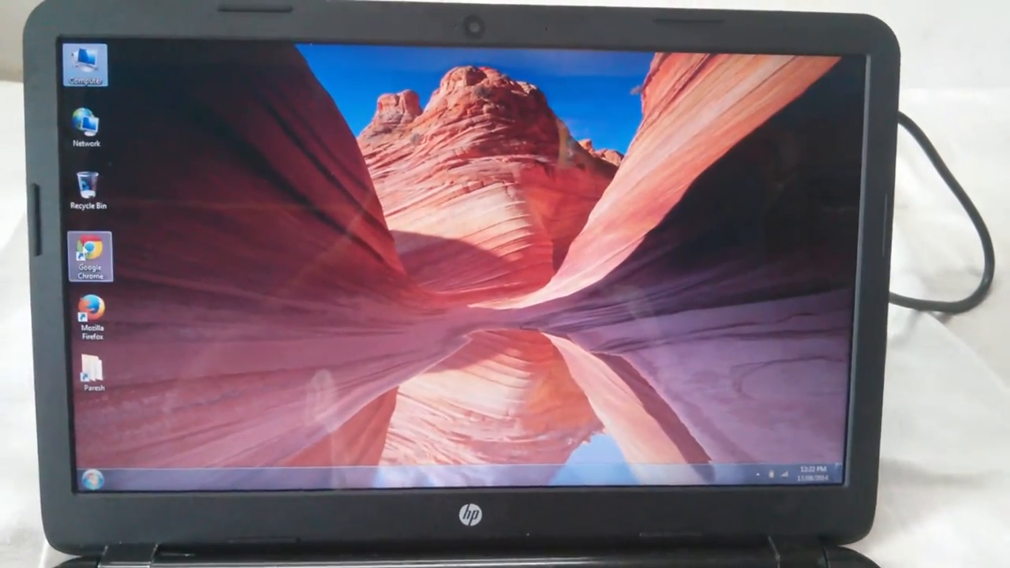
Step: Launch and close Chrome and Firefox from the desktop, then relaunch Chrome to its new tab page
{"action": "double_click", "coordinate": [74, 258]}
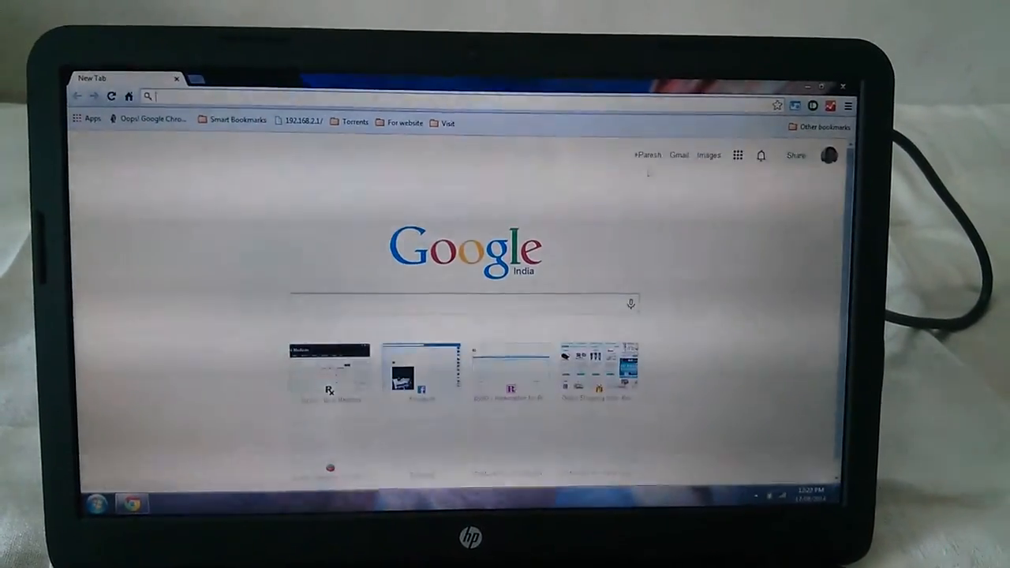
{"action": "left_click", "coordinate": [846, 108]}
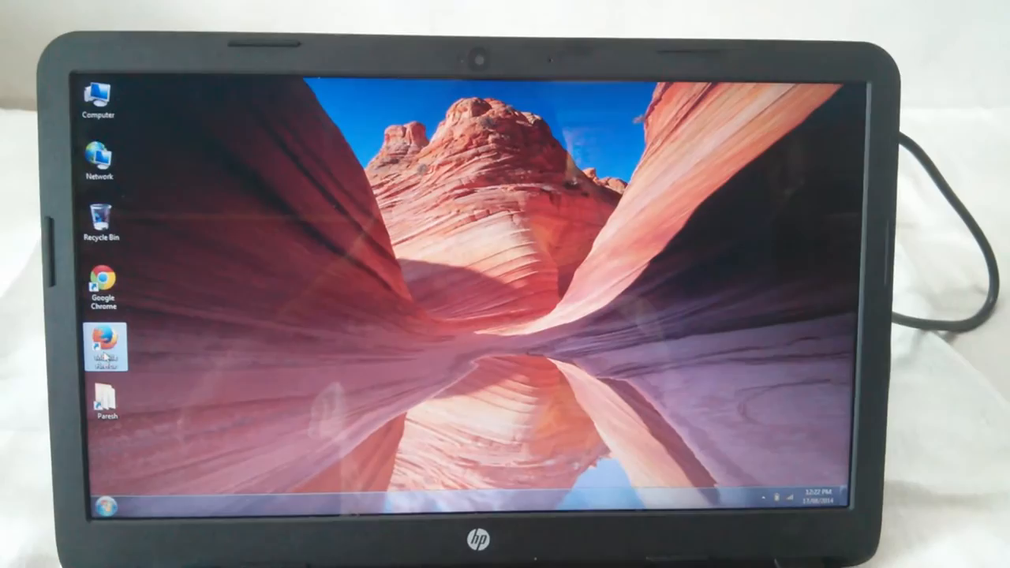
{"action": "double_click", "coordinate": [104, 347]}
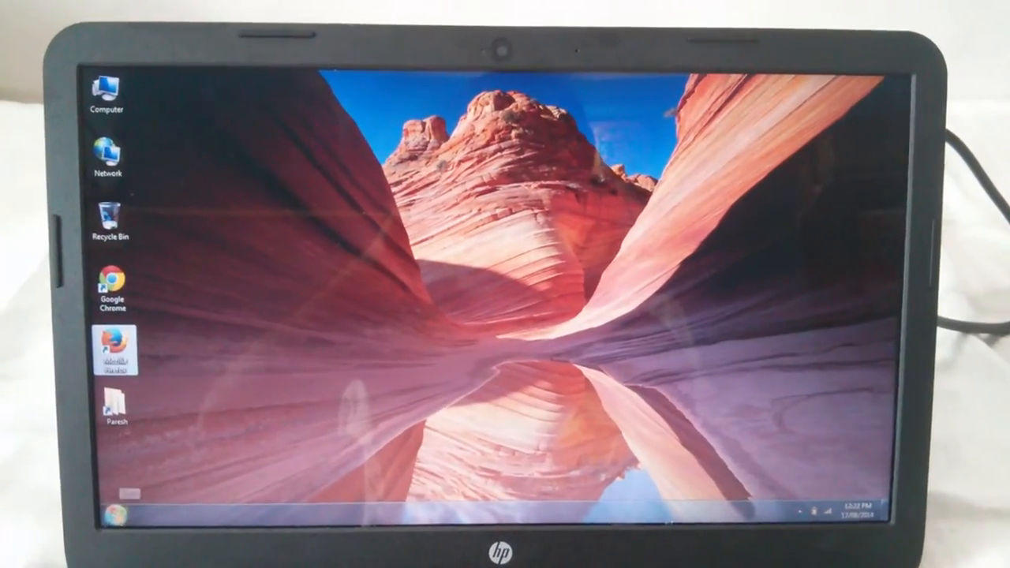
{"action": "left_click", "coordinate": [117, 513]}
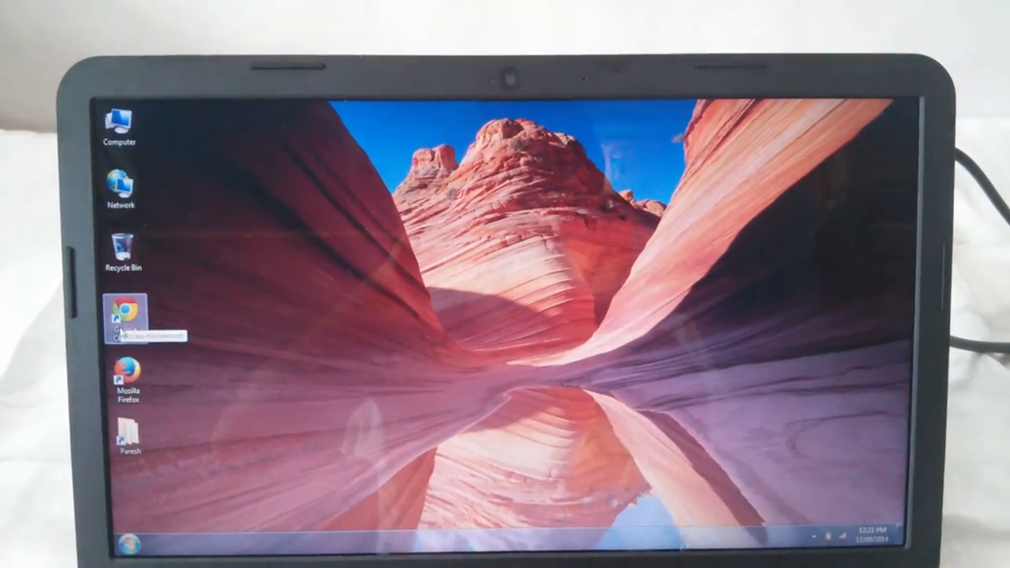
{"action": "double_click", "coordinate": [126, 312]}
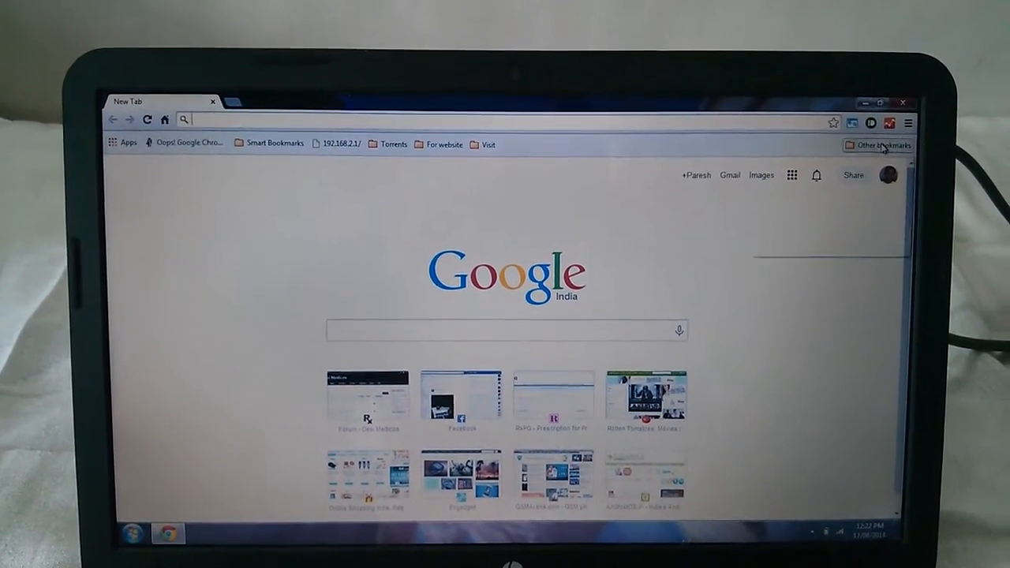
Step: Open all bookmarks in a folder under Other bookmarks as separate tabs
{"action": "left_click", "coordinate": [877, 146]}
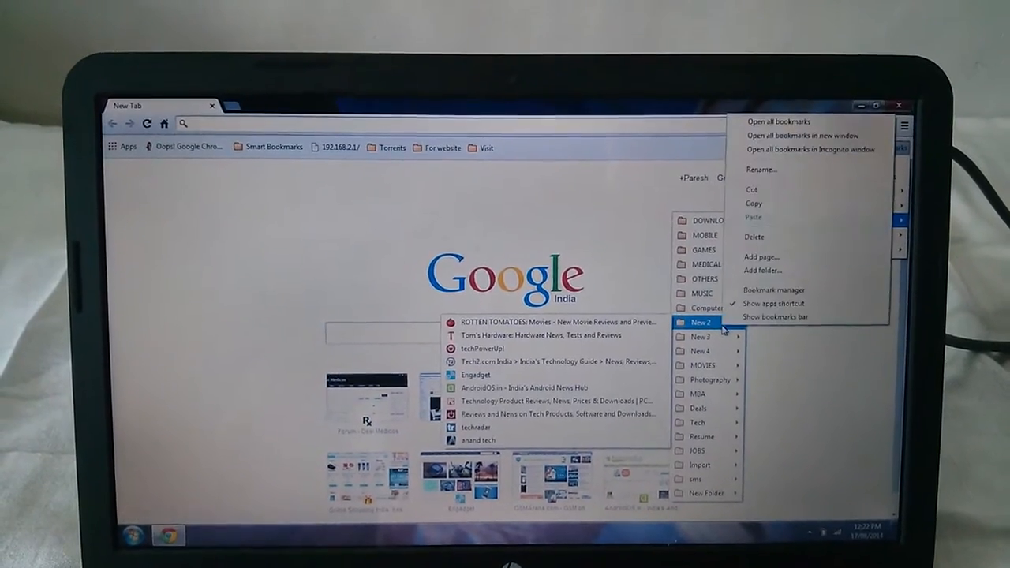
{"action": "mouse_move", "coordinate": [799, 140]}
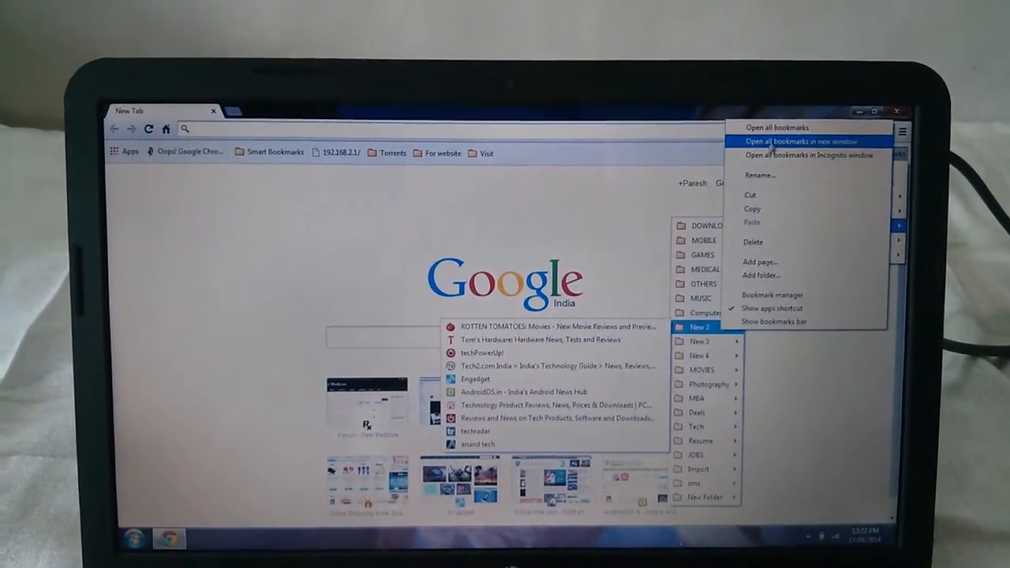
{"action": "left_click", "coordinate": [797, 141]}
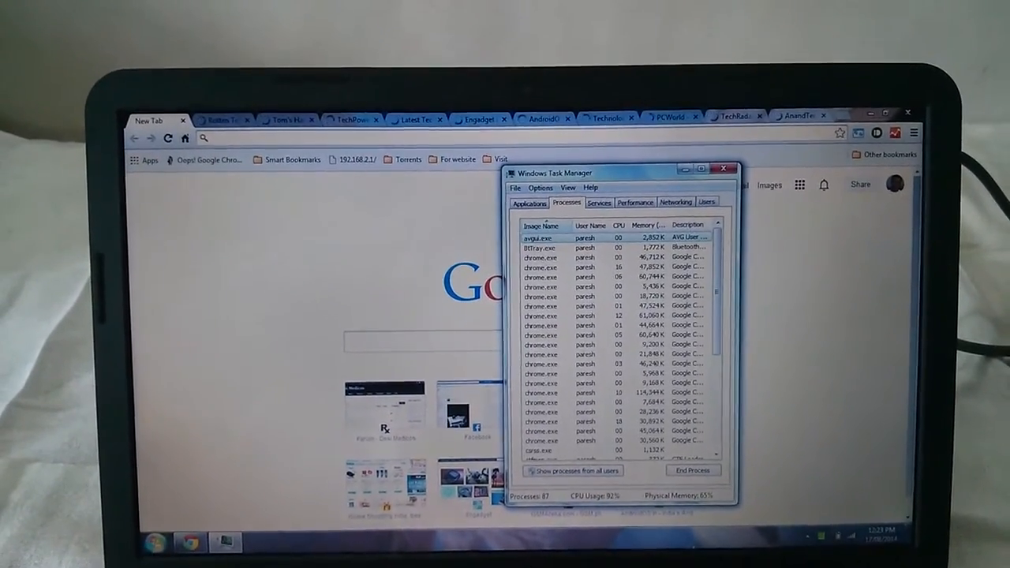
{"action": "left_click", "coordinate": [723, 172]}
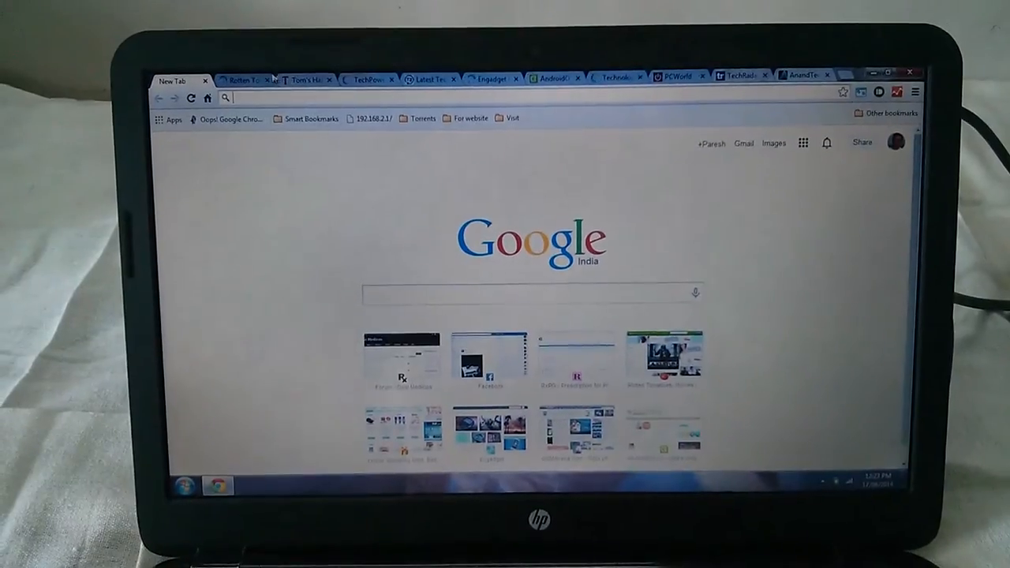
Step: Flip through the Rotten Tomatoes, Tom's Hardware, Tech2, PCMag, TechRadar and next site tabs
{"action": "left_click", "coordinate": [240, 70]}
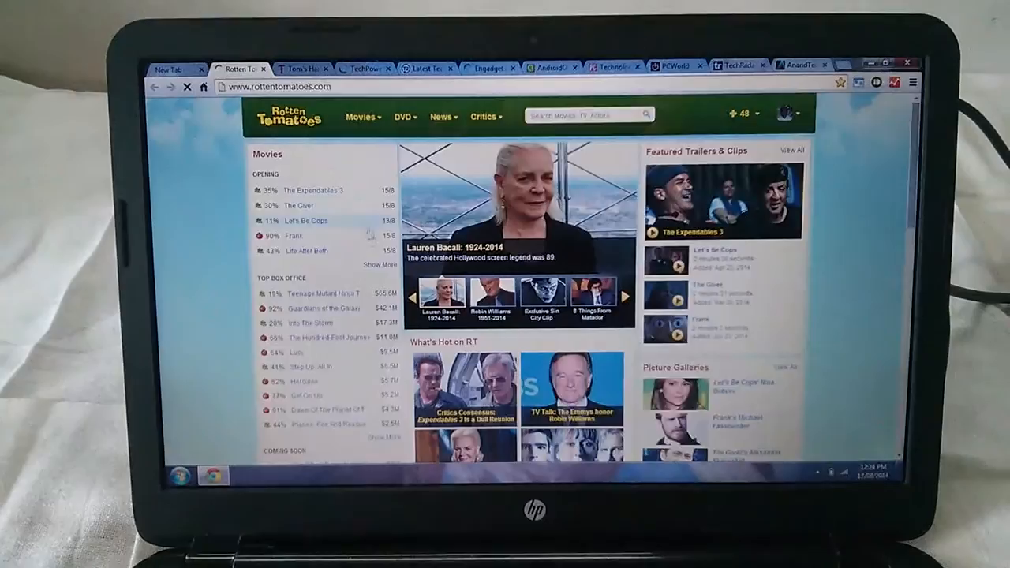
{"action": "scroll", "scroll_direction": "down", "scroll_amount": 3}
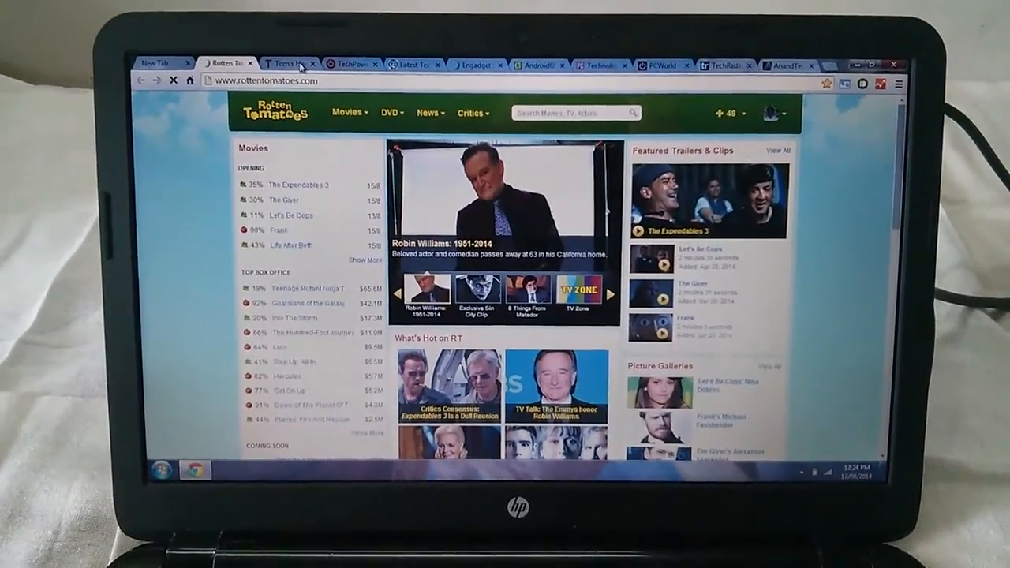
{"action": "left_click", "coordinate": [292, 63]}
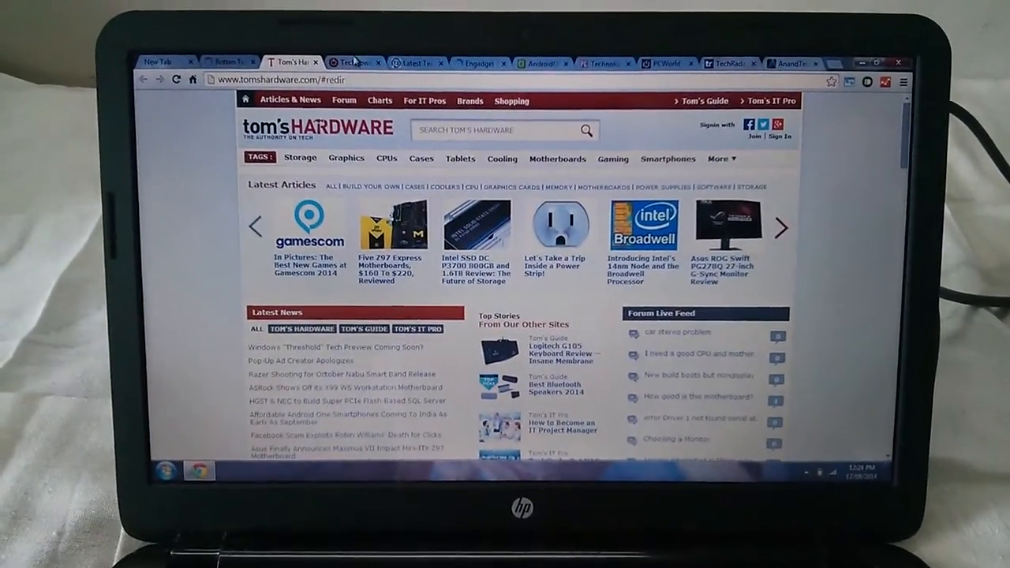
{"action": "left_click", "coordinate": [407, 73]}
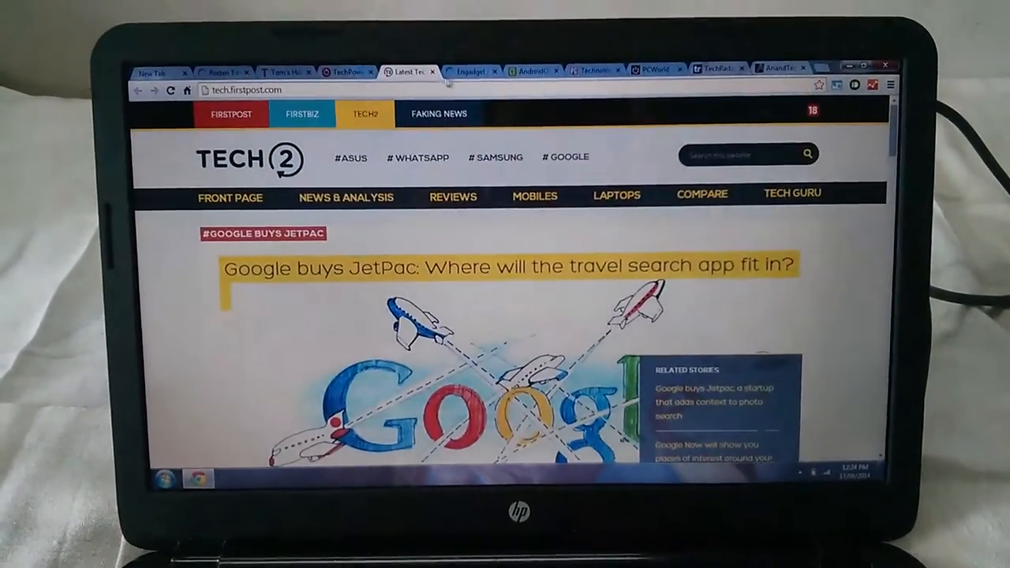
{"action": "left_click", "coordinate": [470, 73]}
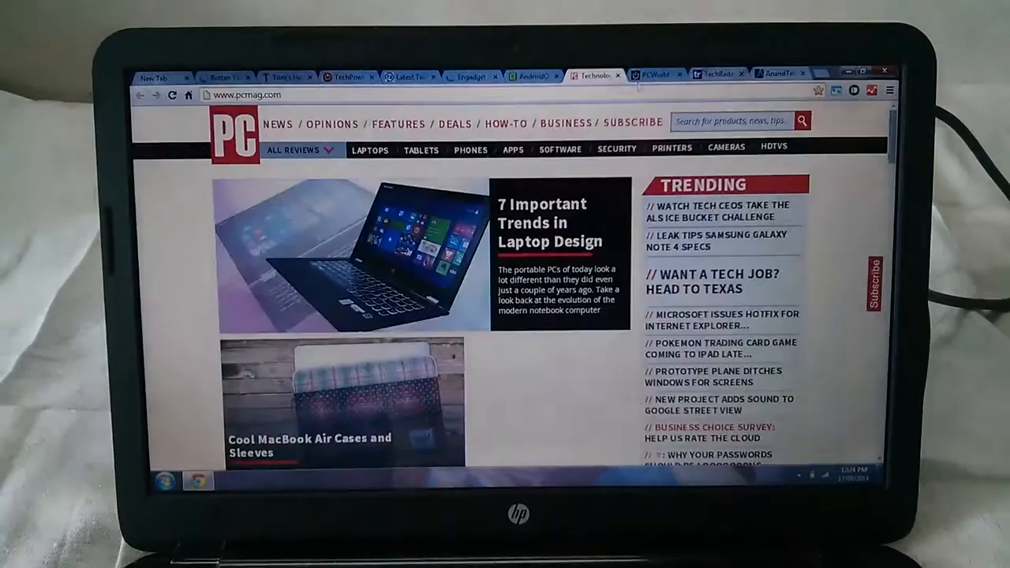
{"action": "left_click", "coordinate": [718, 77]}
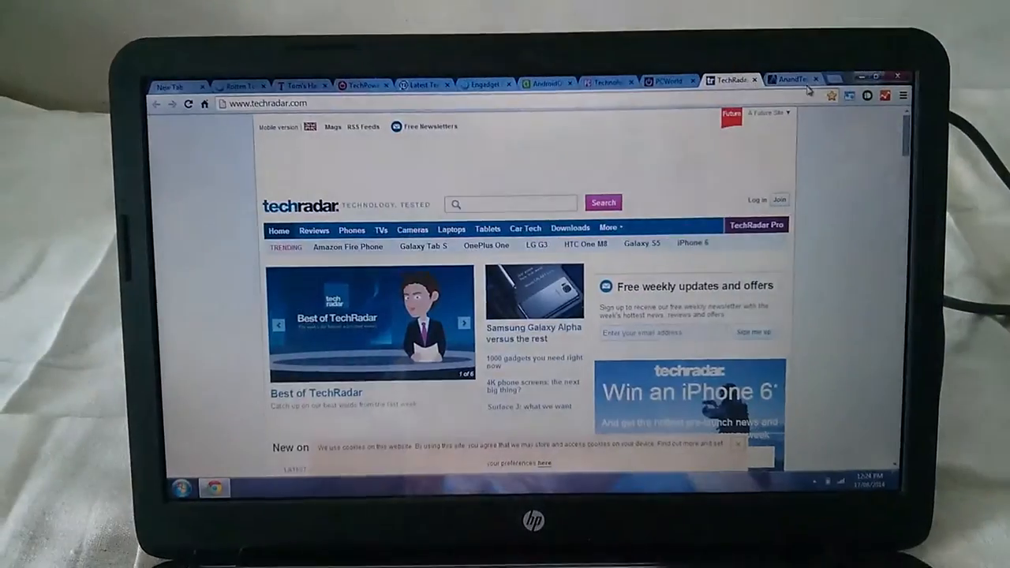
{"action": "left_click", "coordinate": [789, 79]}
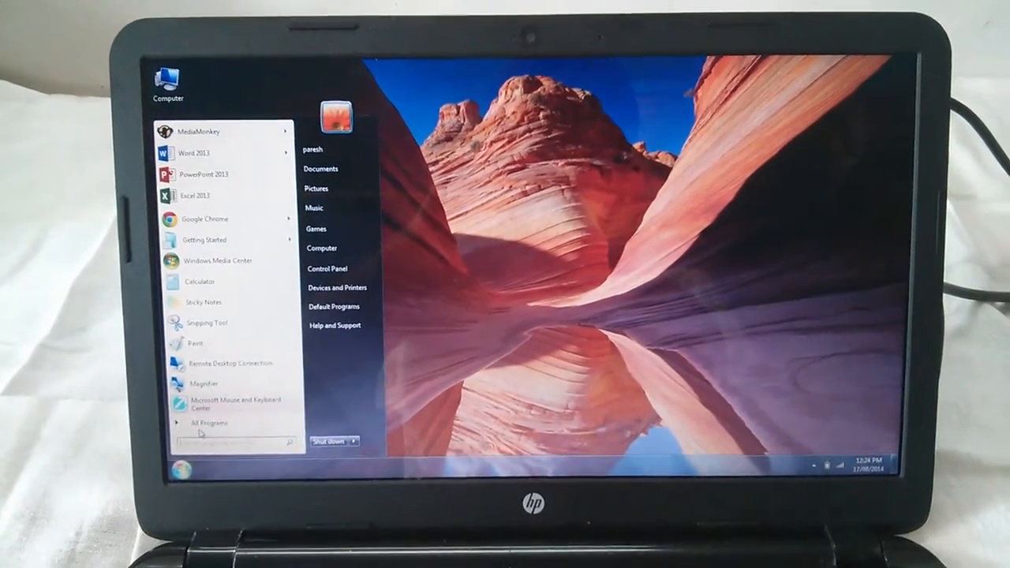
Step: Show the Computer window's hard disks and DVD RW Drive (E:), then return to the desktop
{"action": "left_click", "coordinate": [210, 423]}
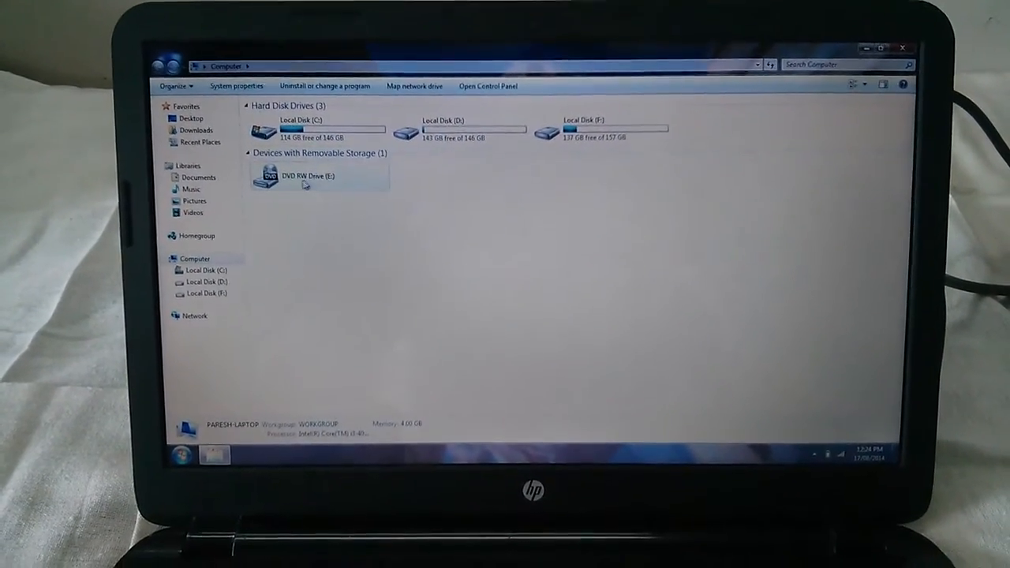
{"action": "left_click", "coordinate": [307, 175]}
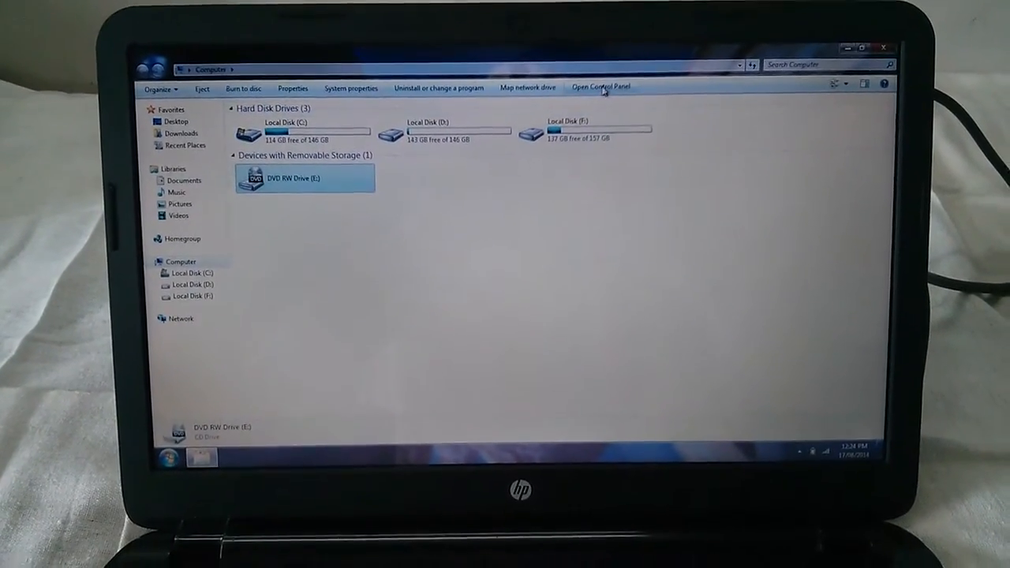
{"action": "left_click", "coordinate": [600, 87]}
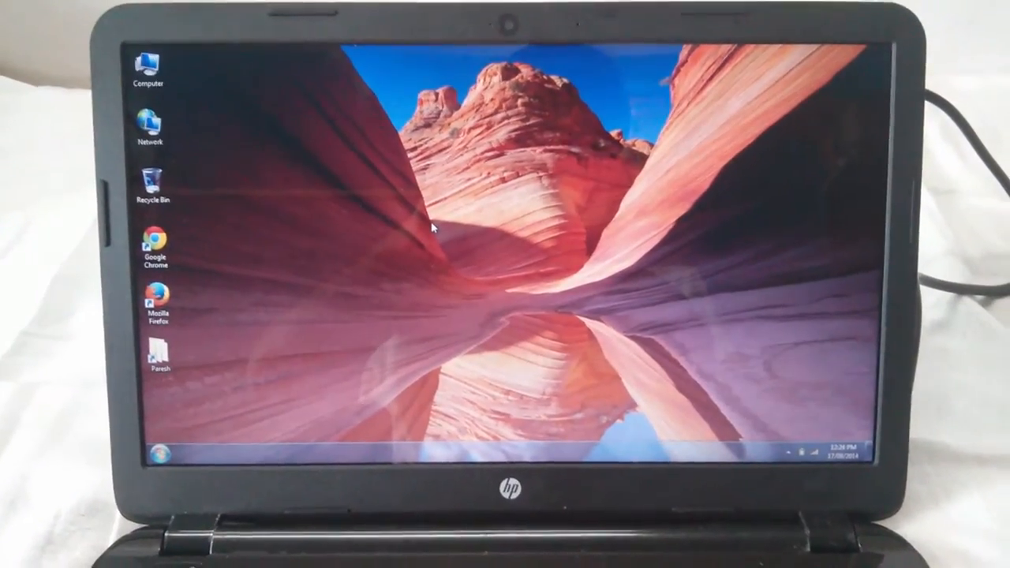
Step: Search Google for 'hp 15-r006tu' via the address bar suggestion
{"action": "right_click", "coordinate": [434, 229]}
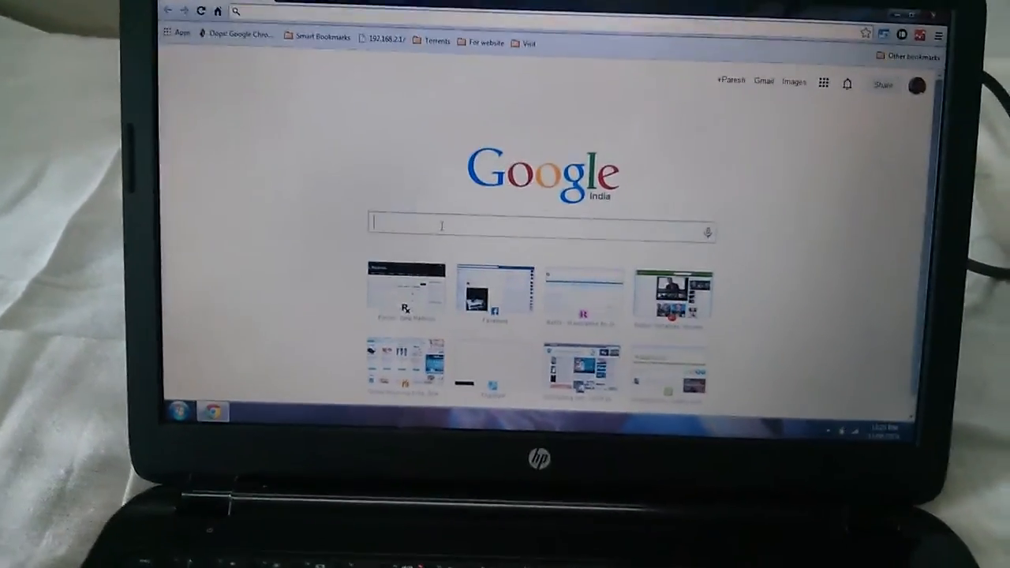
{"action": "type", "text": "hp product serial number"}
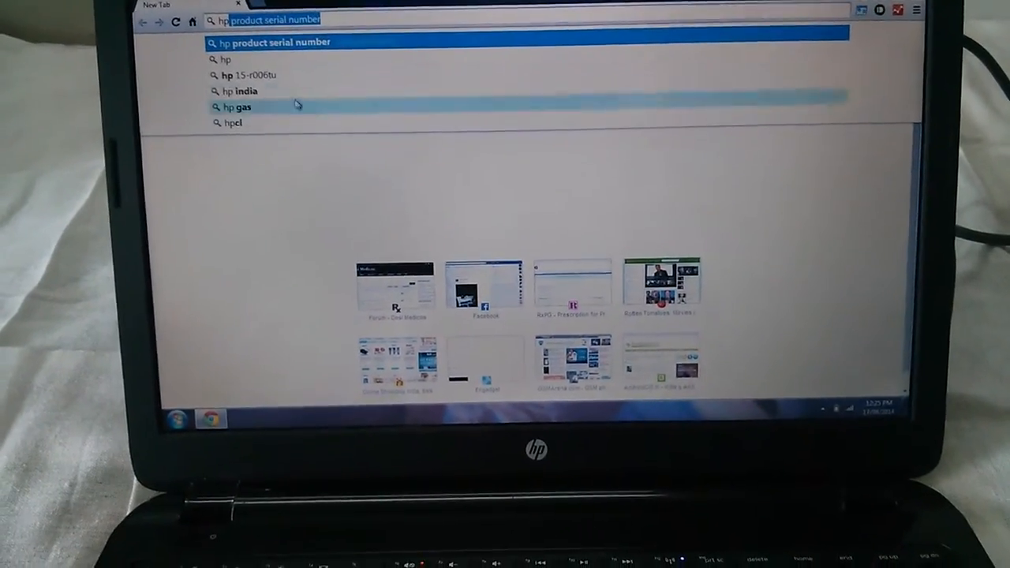
{"action": "left_click", "coordinate": [250, 74]}
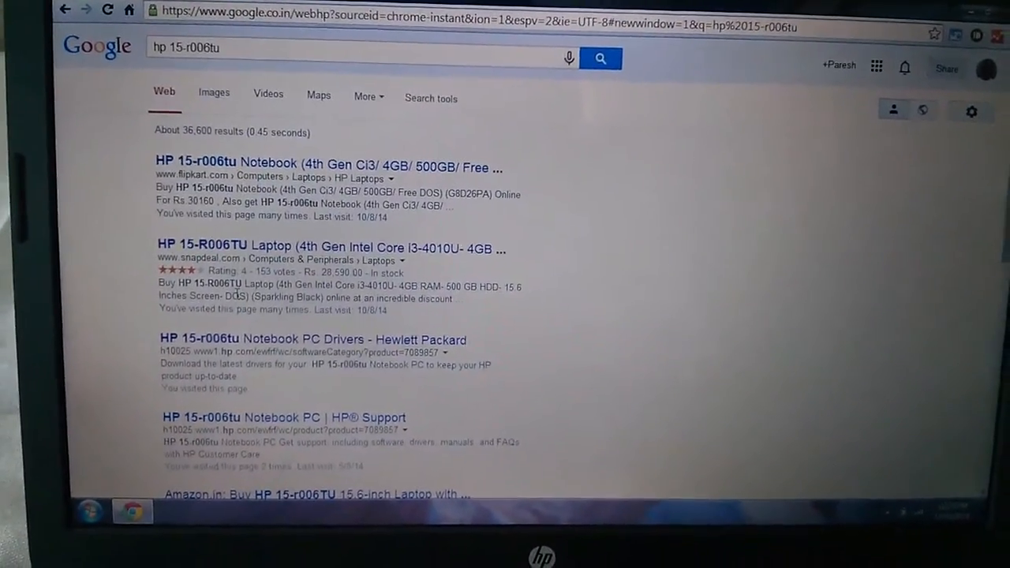
Step: Open the Amazon.in listing for the HP 15-r006TU and scroll to Technical Details
{"action": "scroll", "scroll_direction": "down", "scroll_amount": 3}
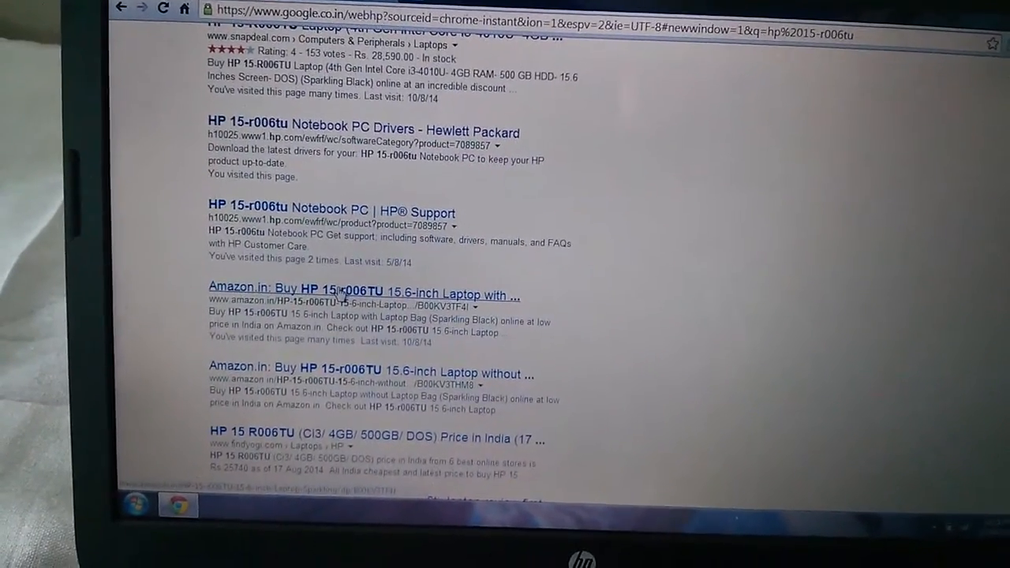
{"action": "left_click", "coordinate": [363, 296]}
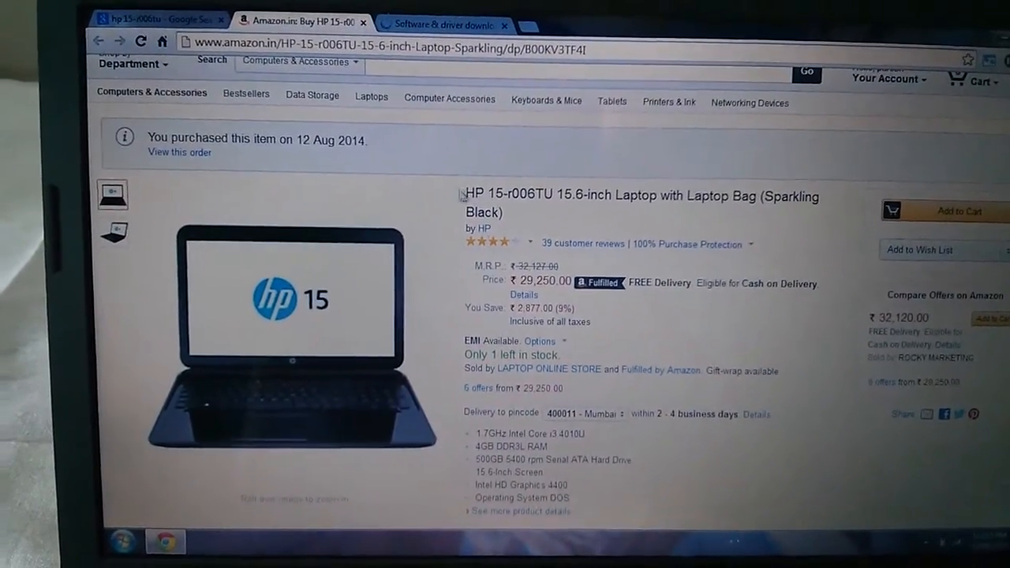
{"action": "scroll", "scroll_direction": "down", "scroll_amount": 3}
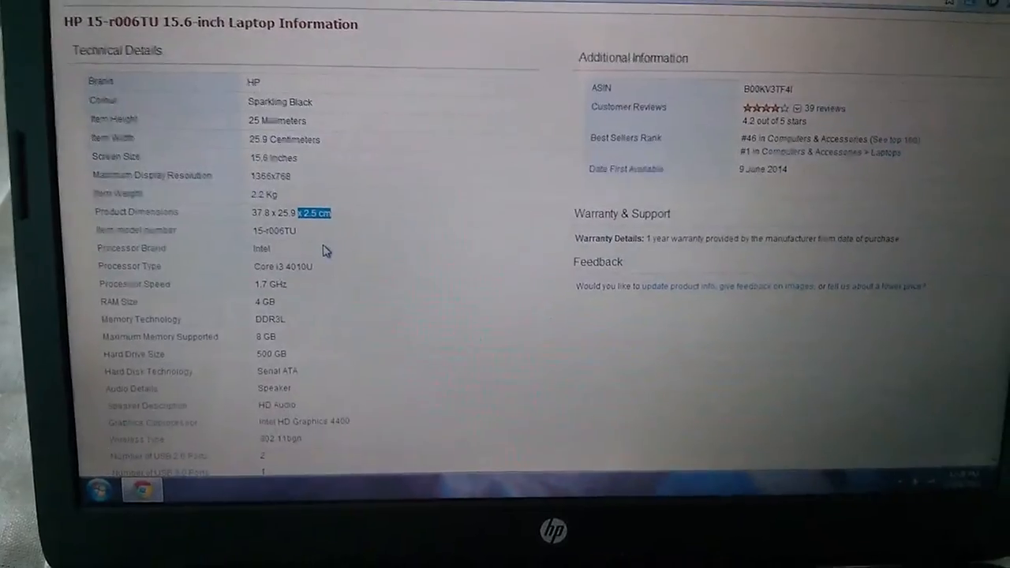
{"action": "scroll", "scroll_direction": "down", "scroll_amount": 3}
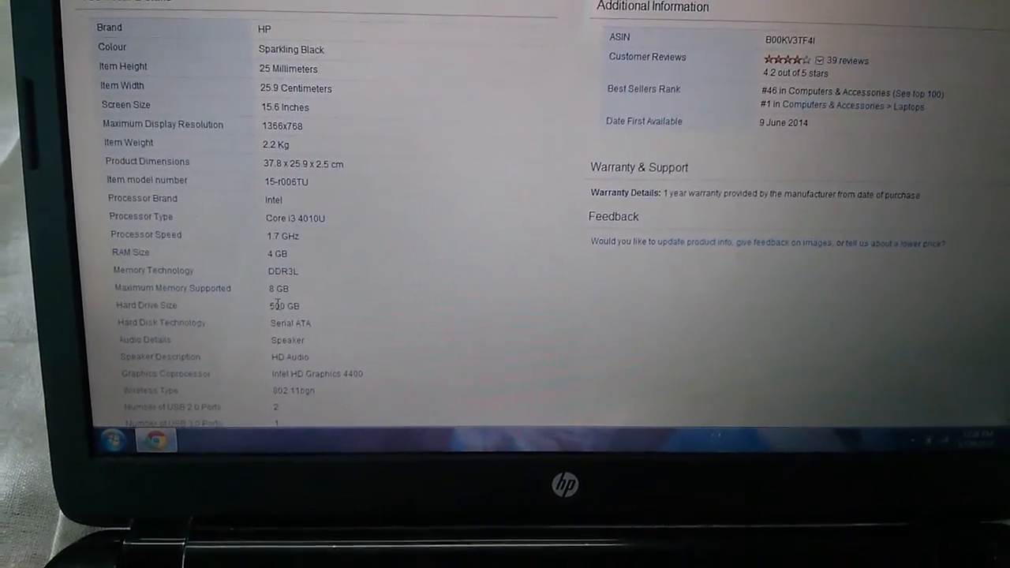
Step: Highlight the Intel HD Graphics 4400 entry and review the remaining specifications
{"action": "double_click", "coordinate": [274, 308]}
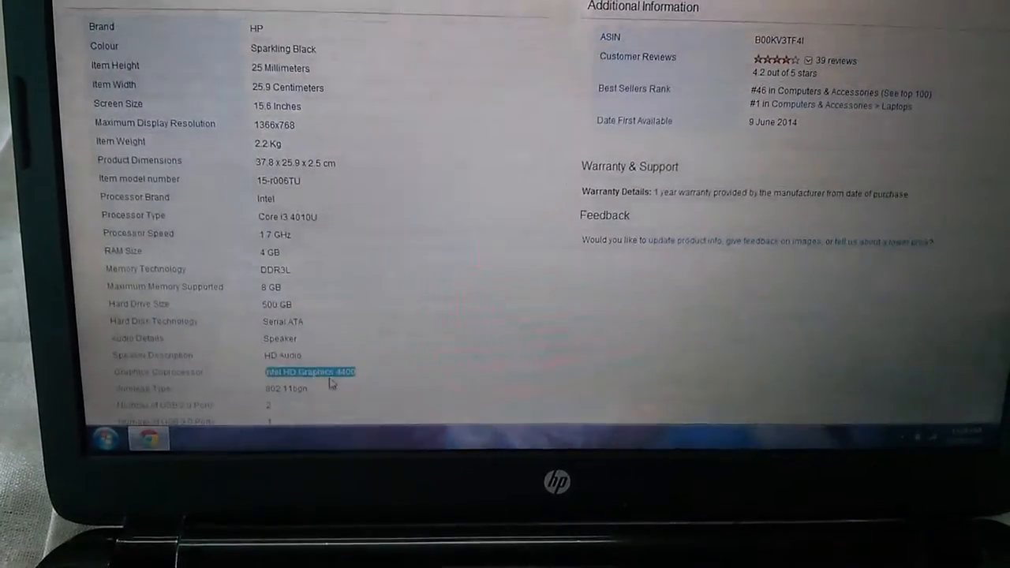
{"action": "scroll", "scroll_direction": "down", "scroll_amount": 3}
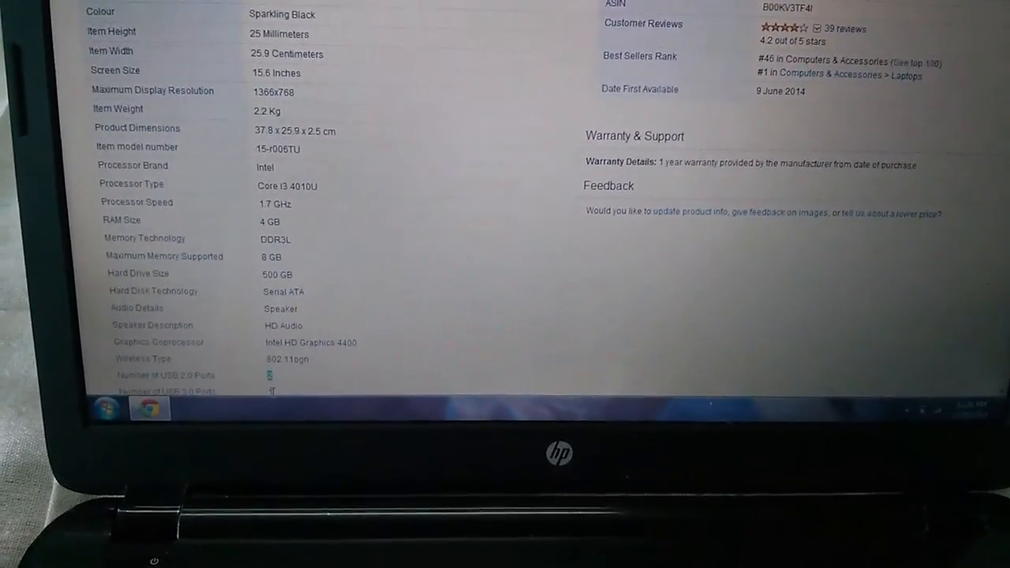
{"action": "scroll", "scroll_direction": "up", "scroll_amount": 3}
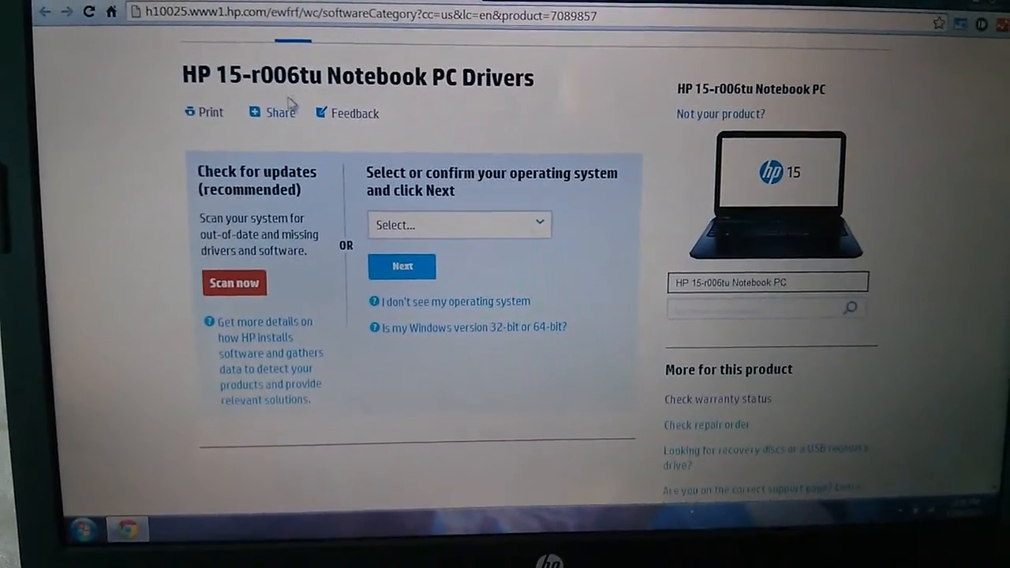
{"action": "mouse_move", "coordinate": [519, 282]}
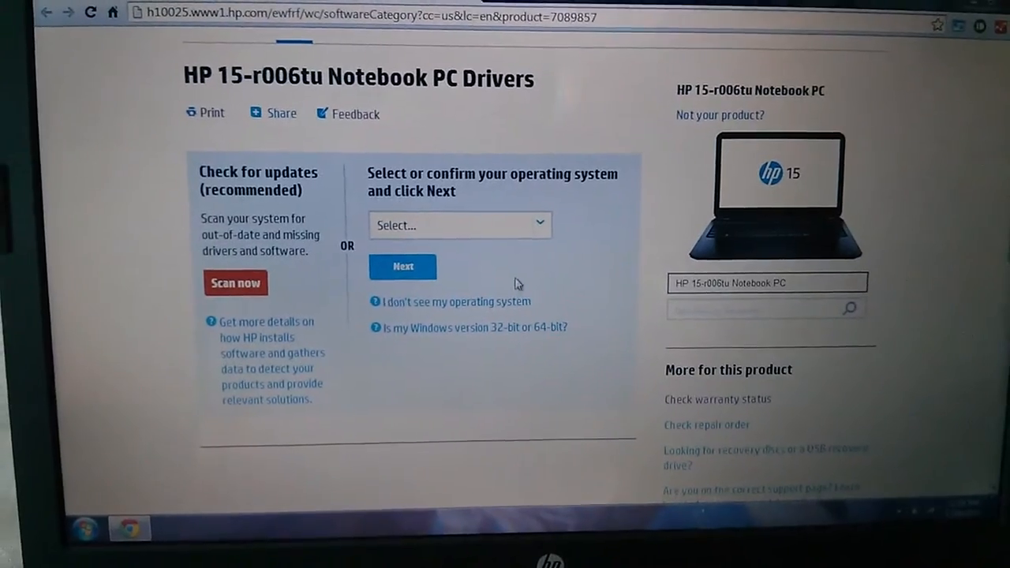
Step: Close the HP 'Software & driver download' tab, returning to the Amazon listing
{"action": "left_click", "coordinate": [460, 224]}
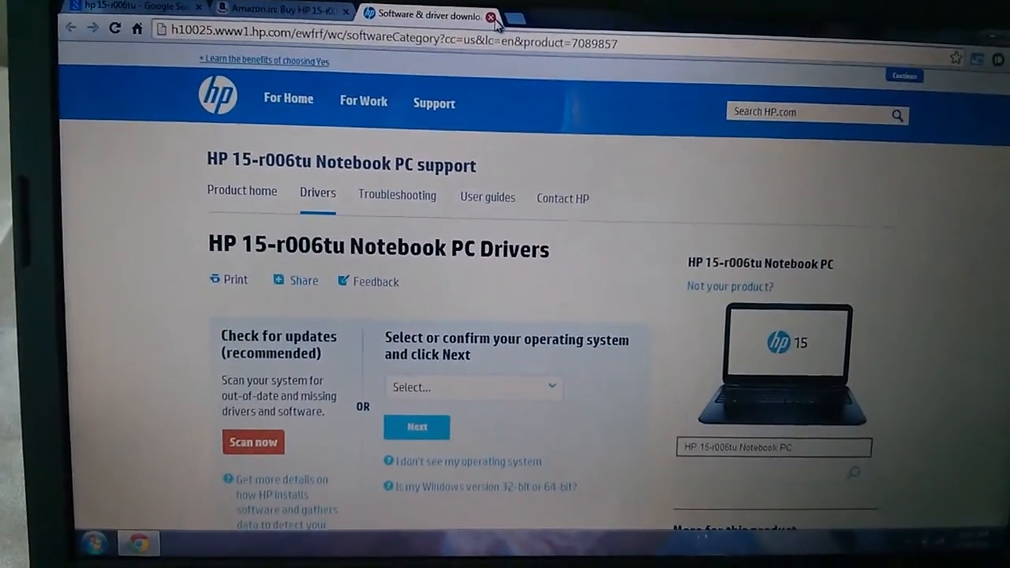
{"action": "left_click", "coordinate": [281, 11]}
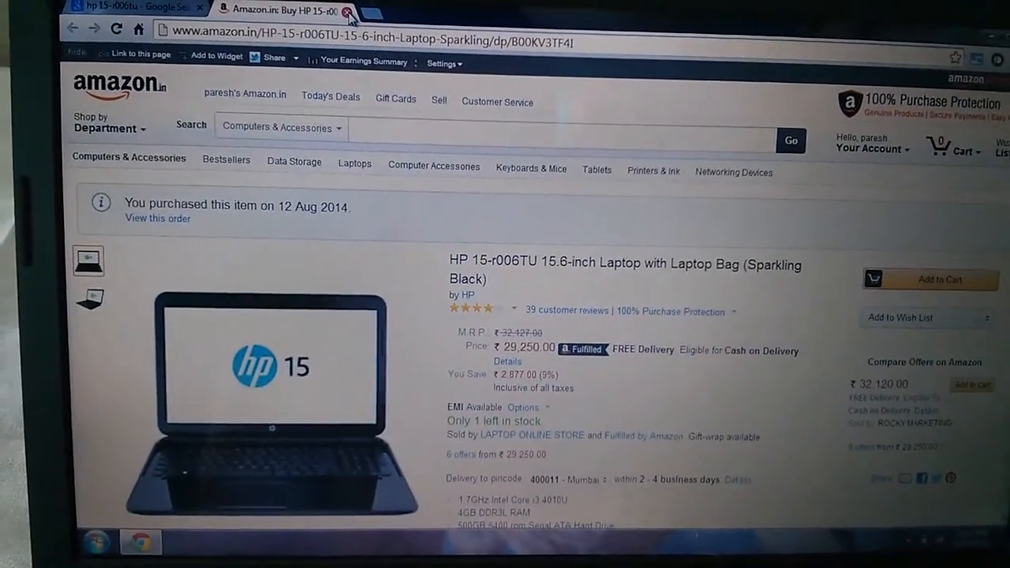